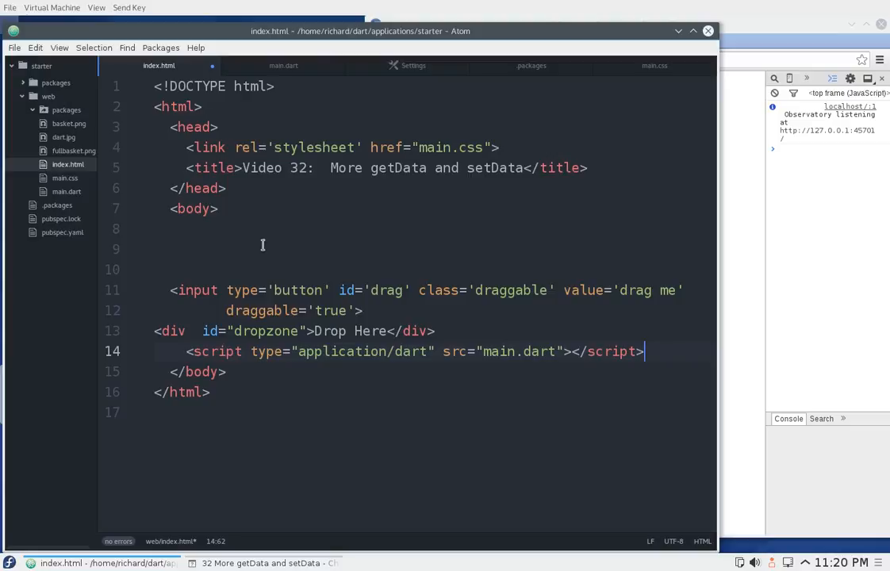
# - Review main.dart and index.html in Atom, then bring the Chromium demo page forward
pyautogui.click(283, 65)
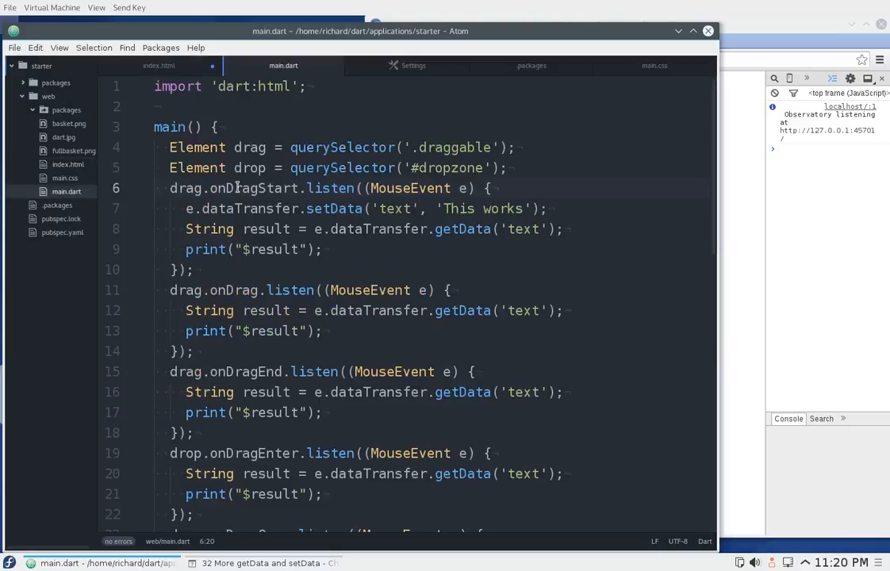
pyautogui.click(158, 65)
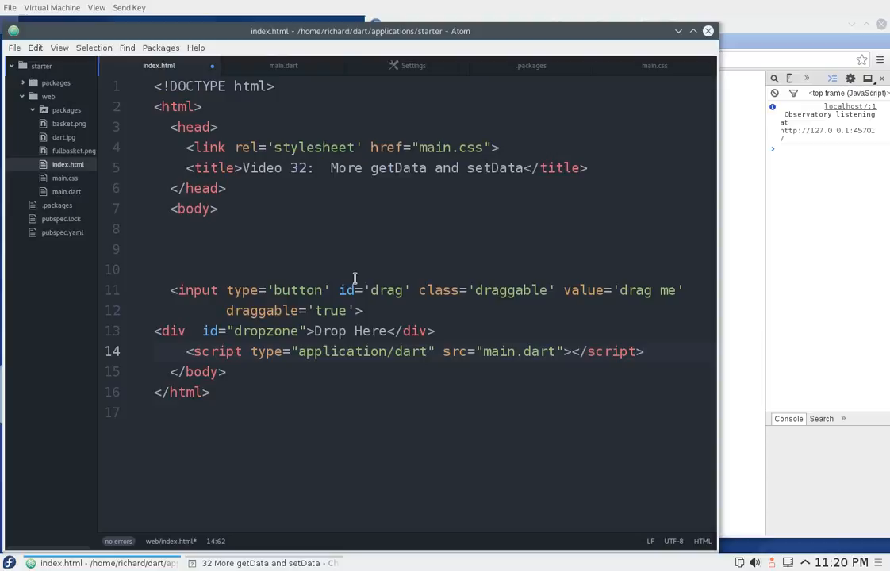
pyautogui.moveTo(696, 290)
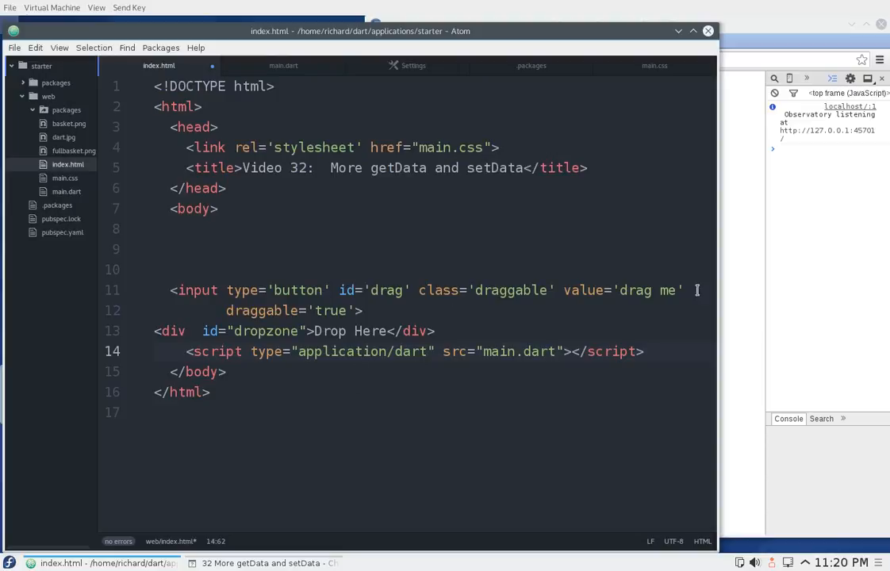
pyautogui.click(261, 563)
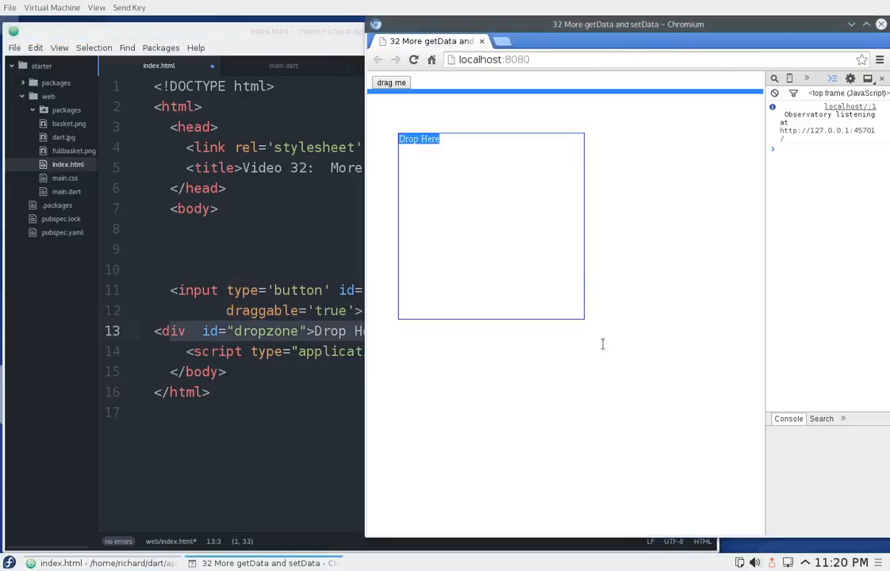
# - Drag the 'drag me' button into the Drop Here box, logging 'This works' 17 times
pyautogui.moveTo(391, 83); pyautogui.dragTo(514, 103)
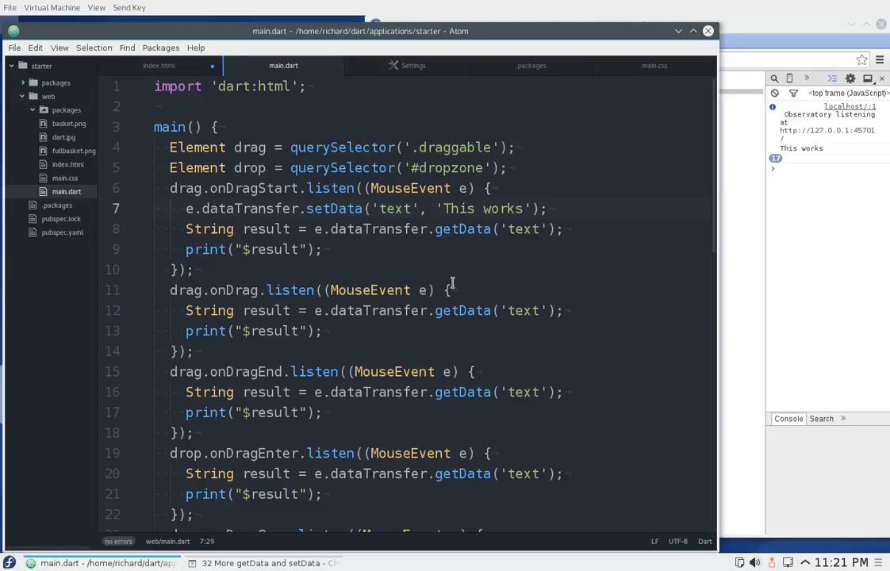
pyautogui.click(409, 209)
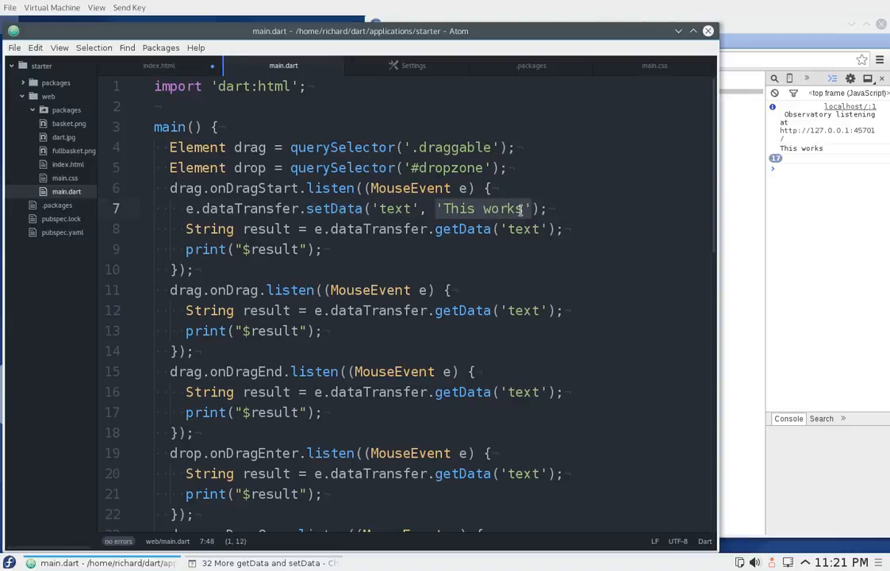
pyautogui.click(506, 228)
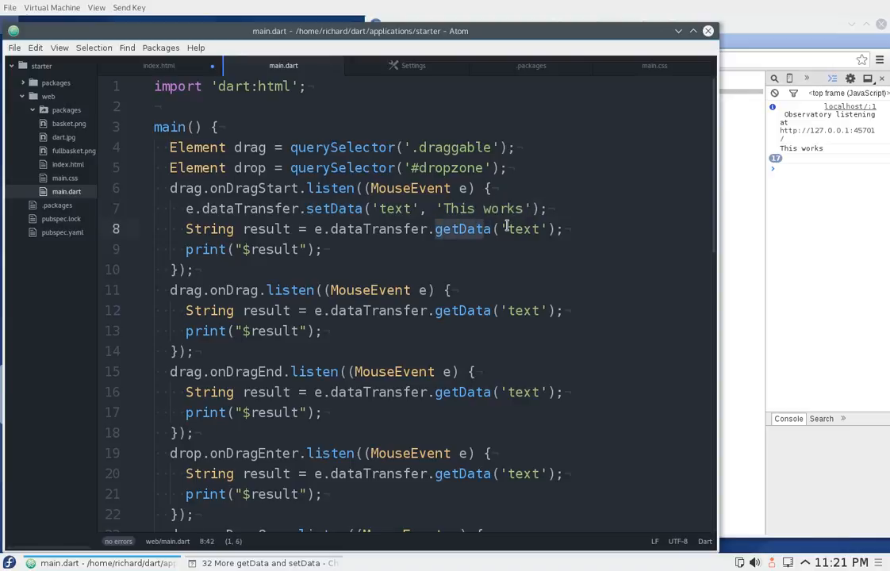
pyautogui.click(505, 207)
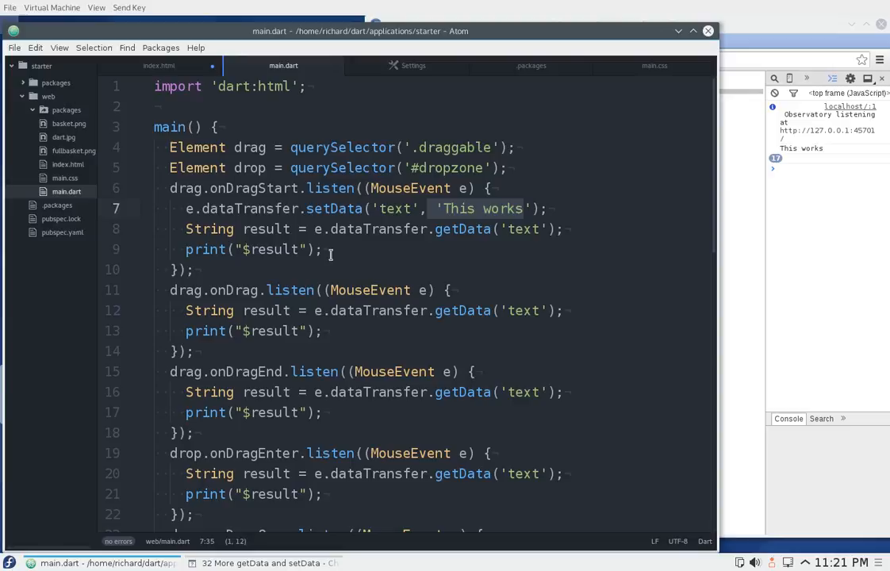
pyautogui.click(170, 249)
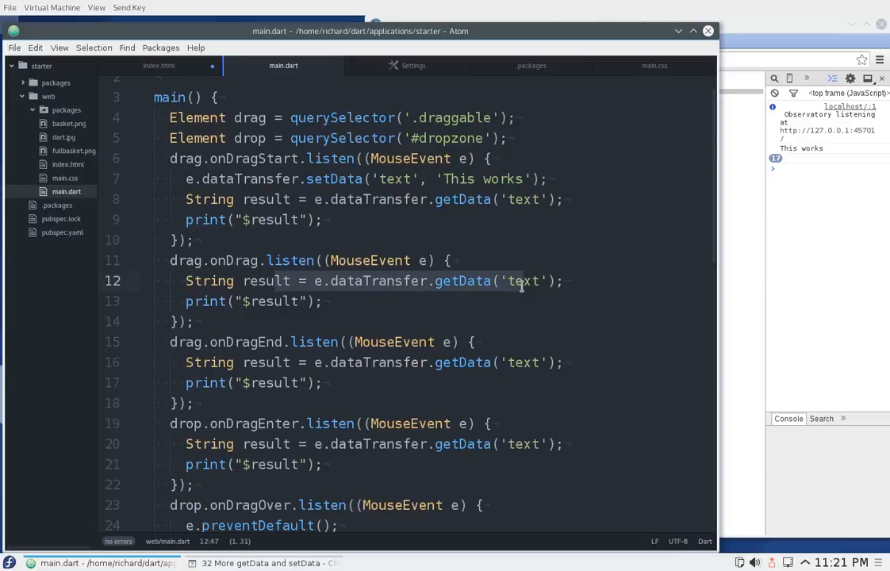
# - Walk through the onDragEnd, onDragStart and onDrop handler bodies in main.dart
pyautogui.scroll(-3)
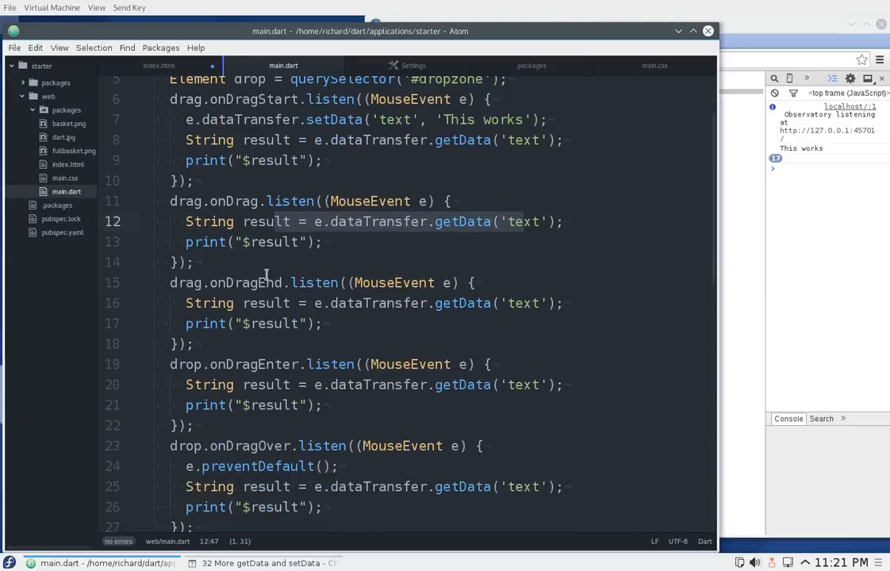
pyautogui.click(303, 384)
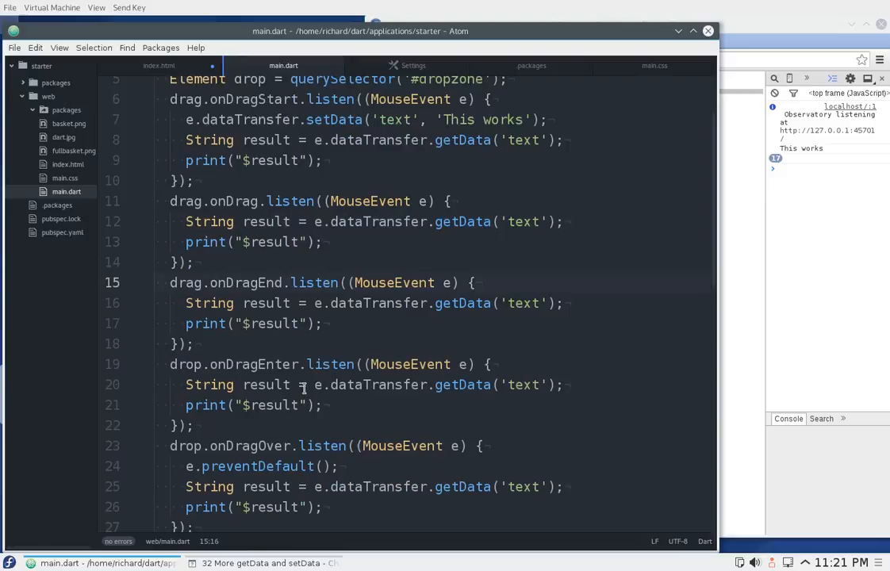
pyautogui.scroll(-3)
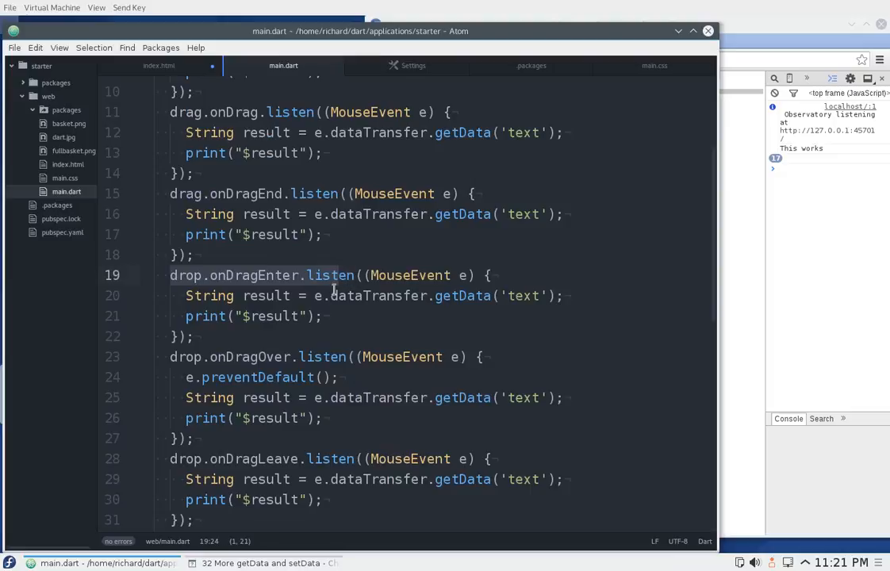
pyautogui.scroll(-3)
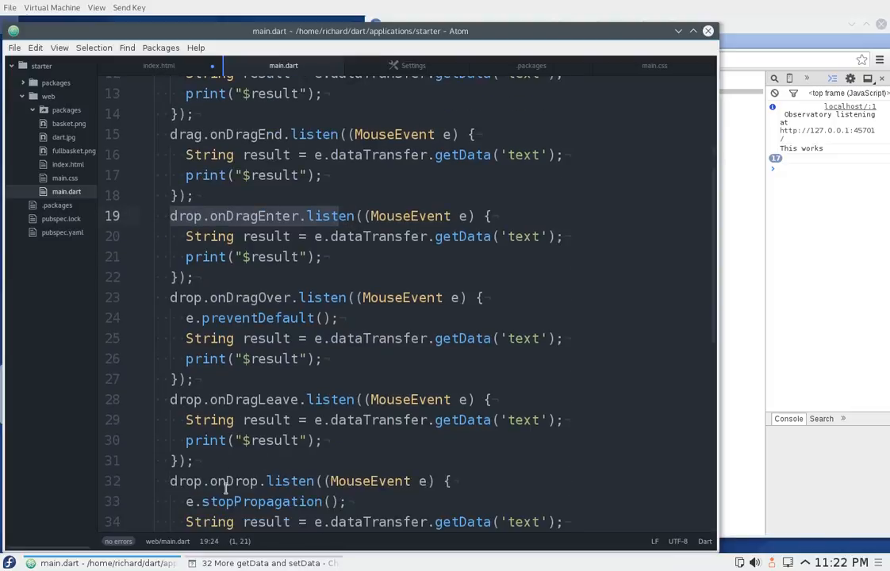
pyautogui.scroll(3)
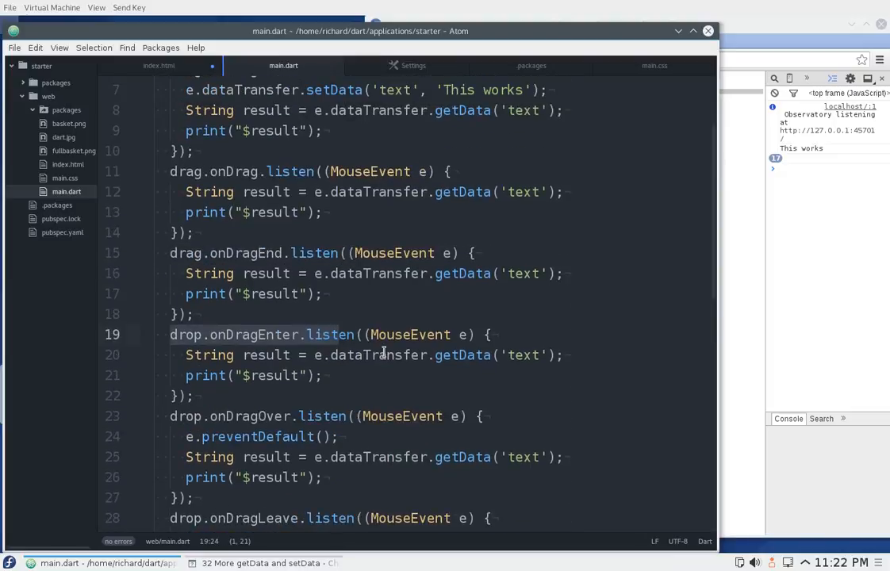
pyautogui.scroll(3)
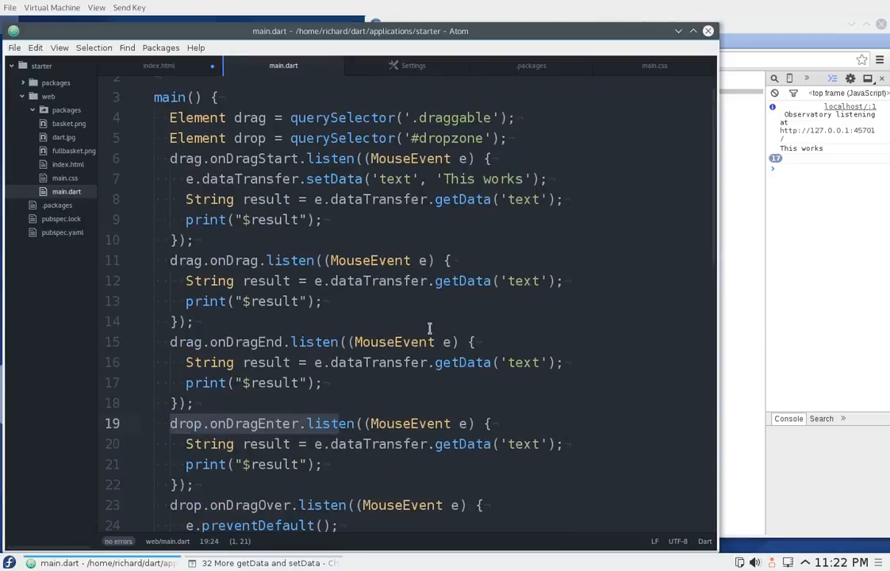
pyautogui.moveTo(400, 210)
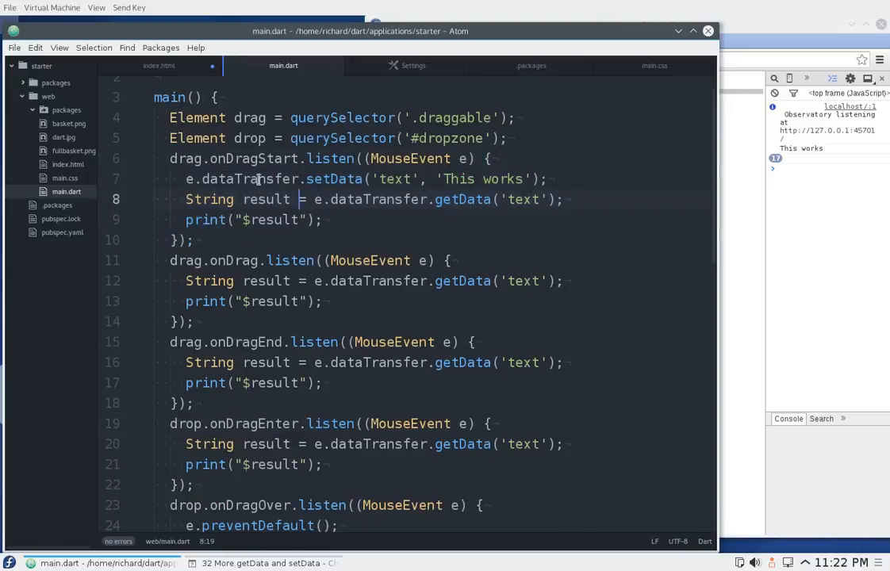
pyautogui.click(363, 179)
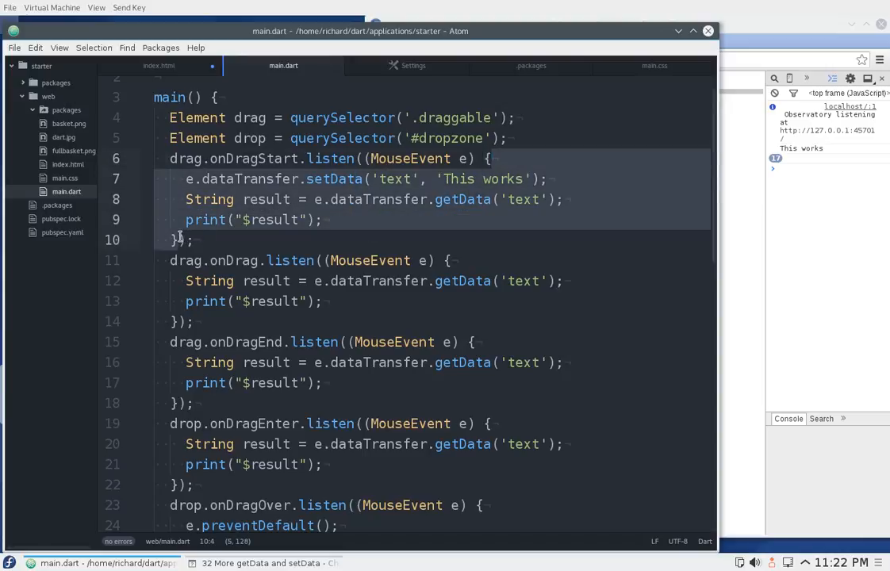
pyautogui.moveTo(383, 232)
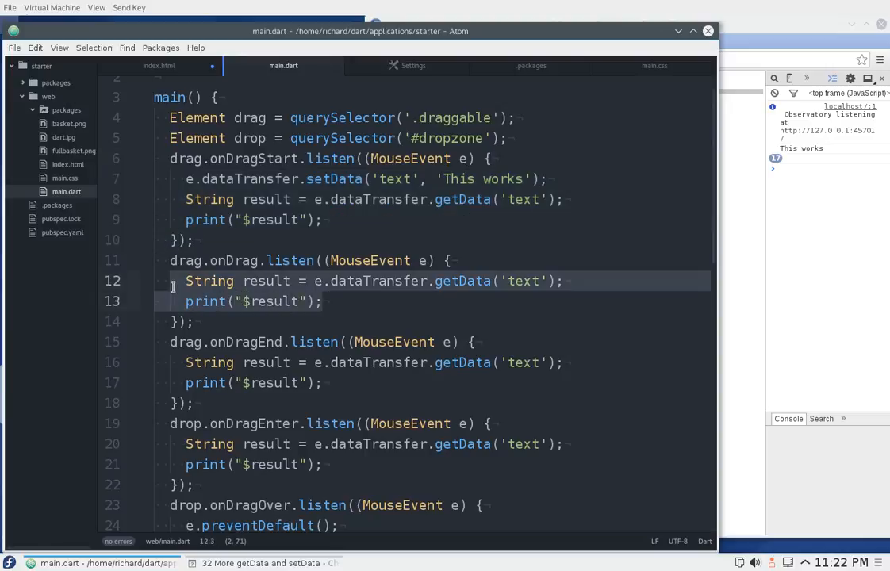
pyautogui.scroll(-3)
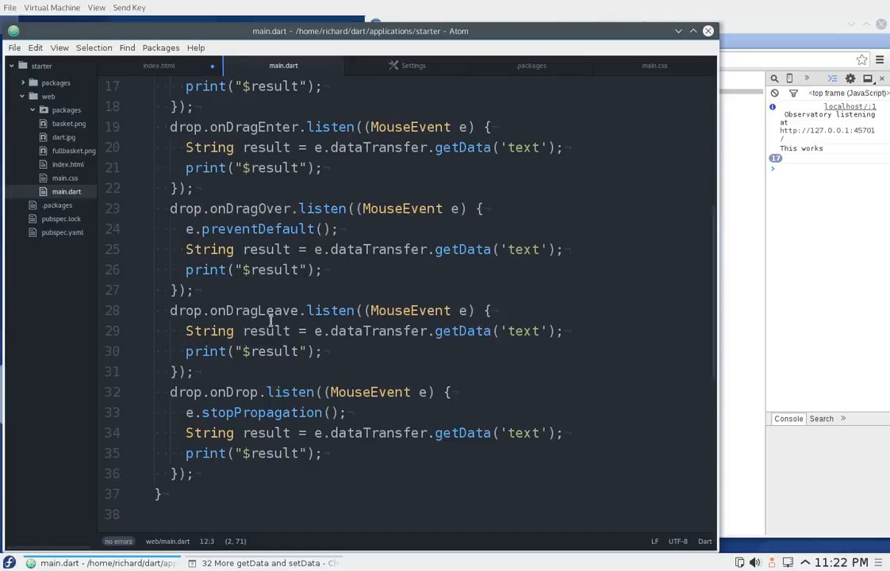
pyautogui.click(318, 453)
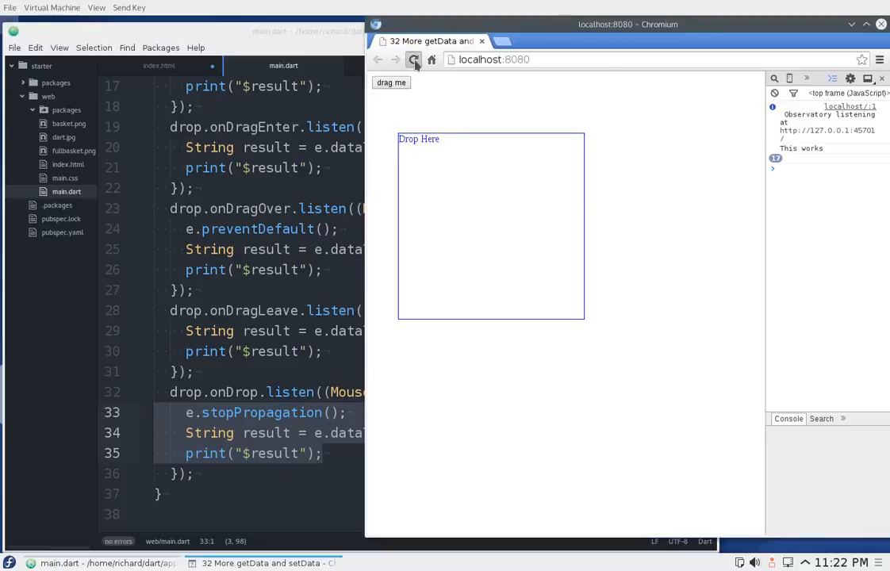
# - Reload the demo page and drag the button into Drop Here again
pyautogui.click(412, 59)
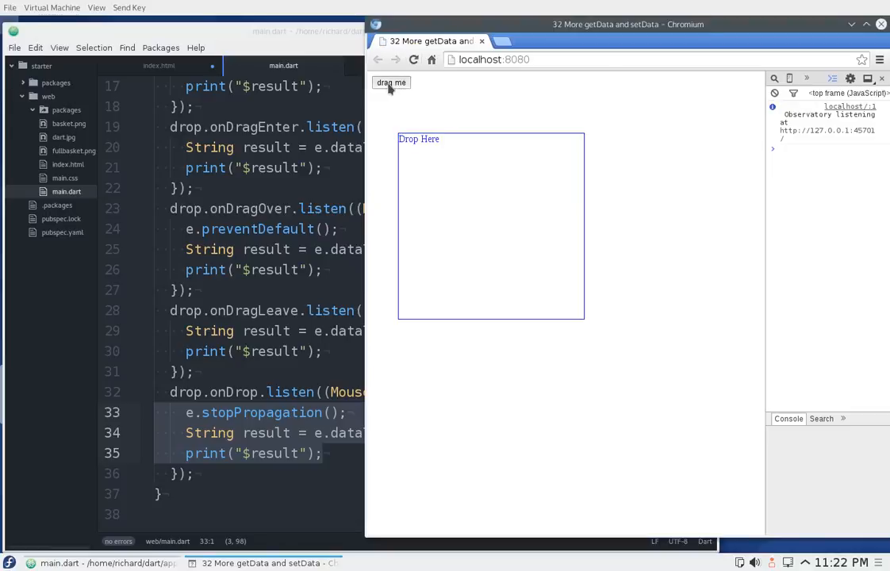
pyautogui.moveTo(391, 81); pyautogui.dragTo(418, 91)
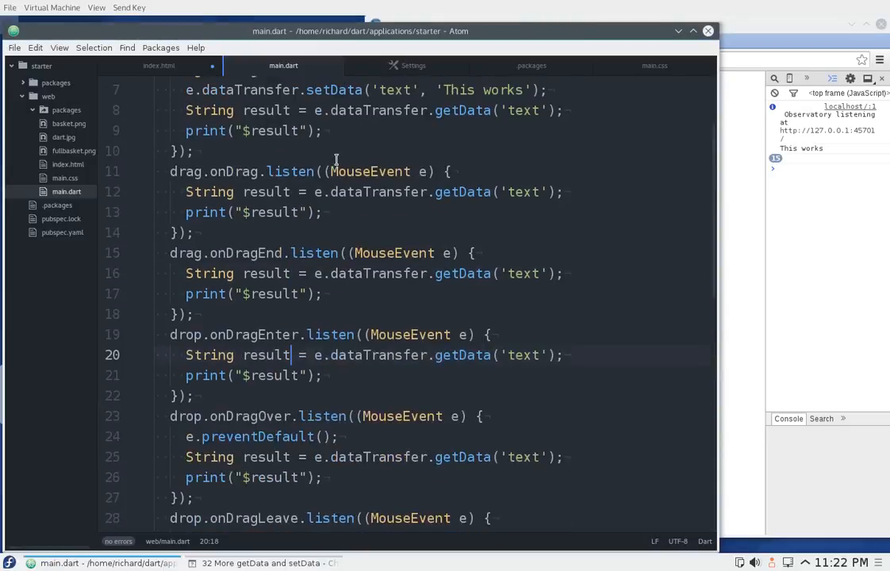
pyautogui.scroll(3)
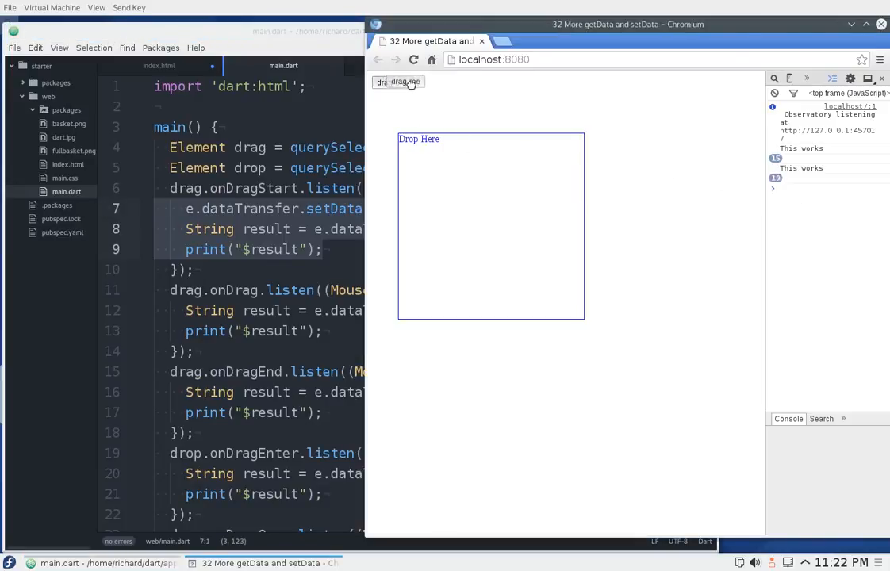
# - Drag the 'drag me' button into, around and out of the Drop Here box
pyautogui.moveTo(396, 82); pyautogui.dragTo(628, 128)
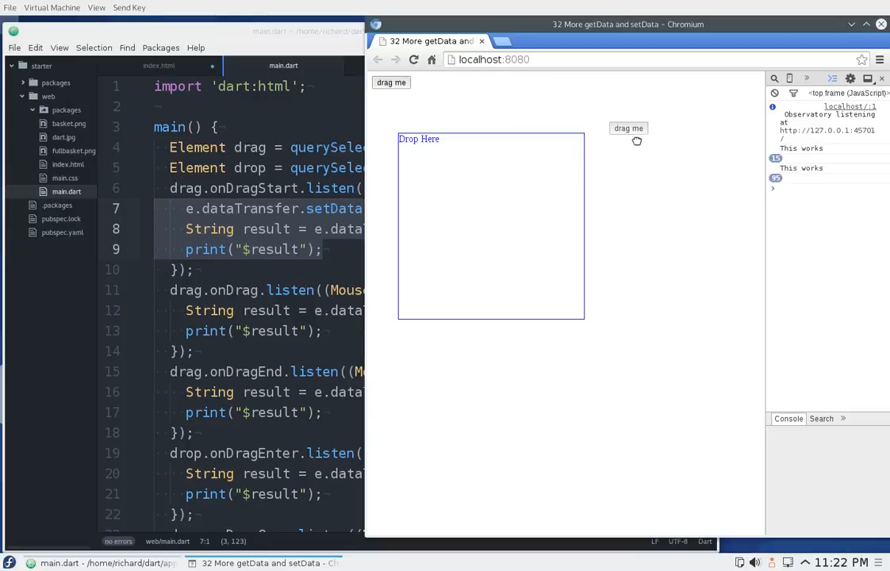
pyautogui.moveTo(629, 128); pyautogui.dragTo(656, 132)
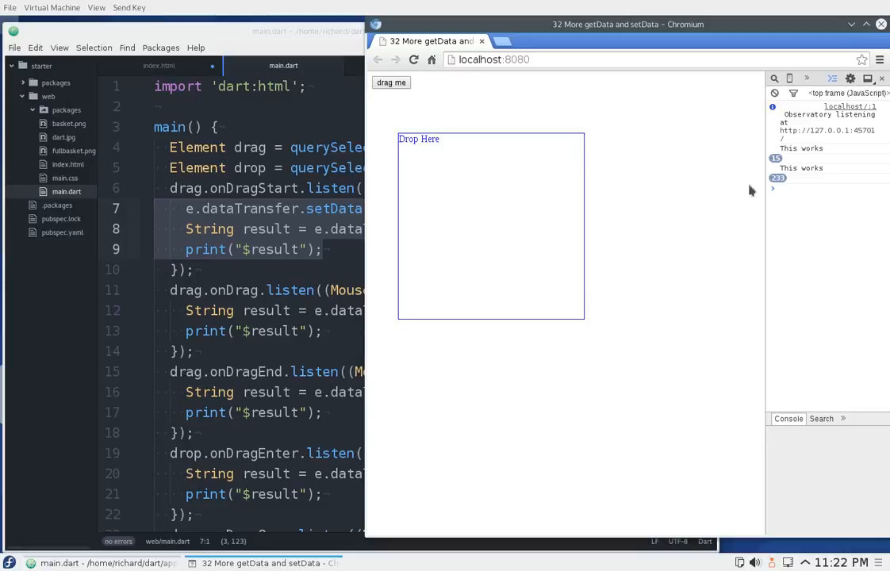
pyautogui.moveTo(799, 168)
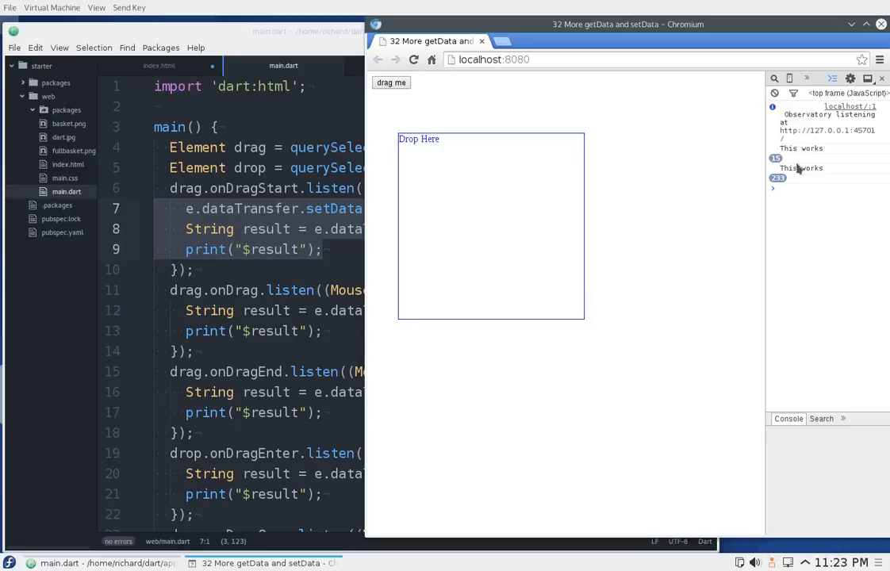
pyautogui.moveTo(797, 174)
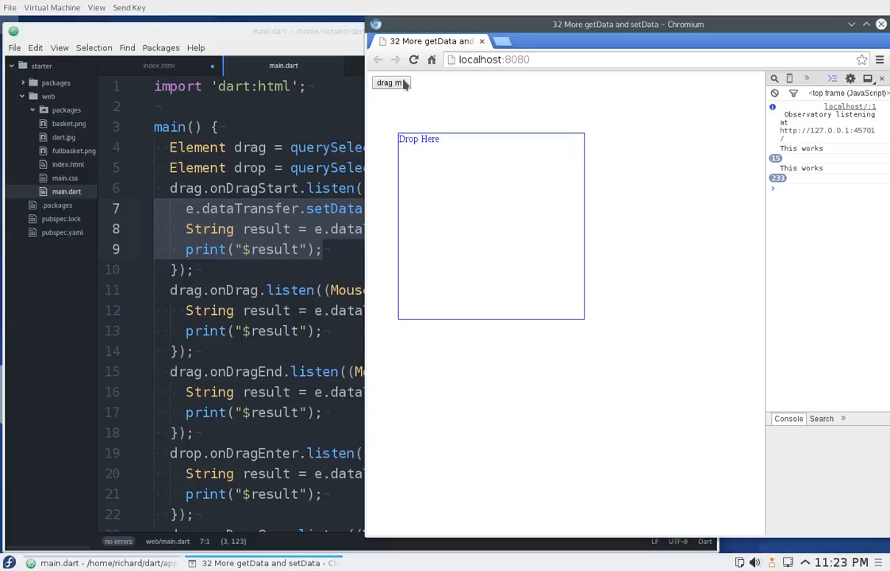
pyautogui.moveTo(388, 82); pyautogui.dragTo(420, 87)
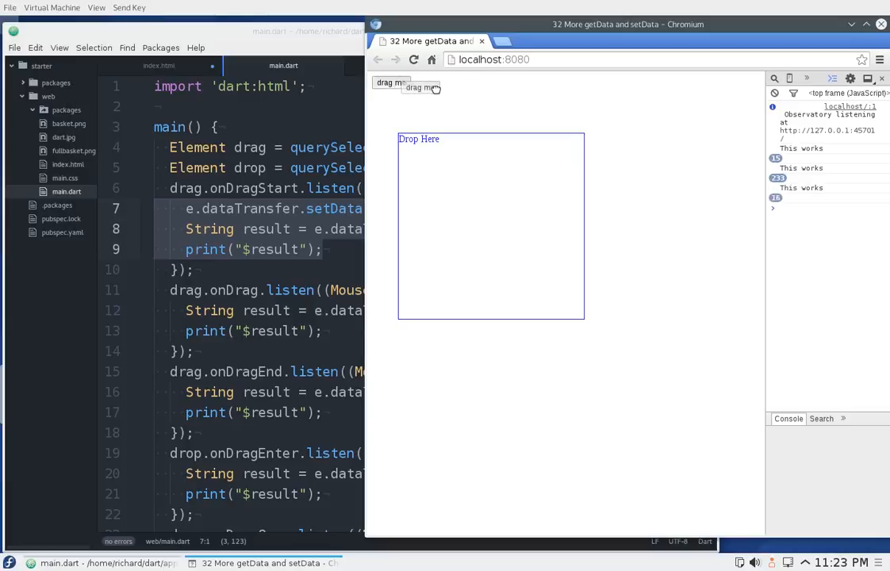
pyautogui.moveTo(420, 88); pyautogui.dragTo(487, 119)
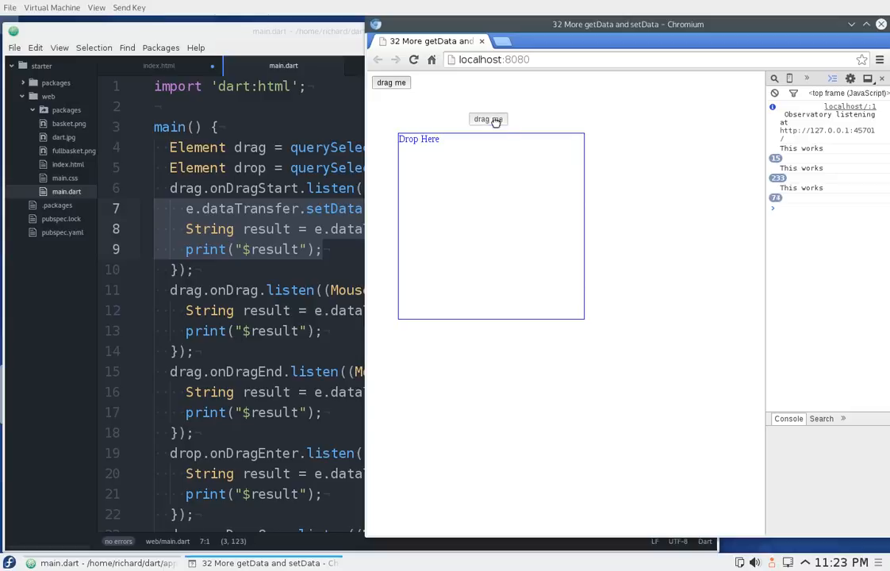
pyautogui.moveTo(488, 119); pyautogui.dragTo(495, 166)
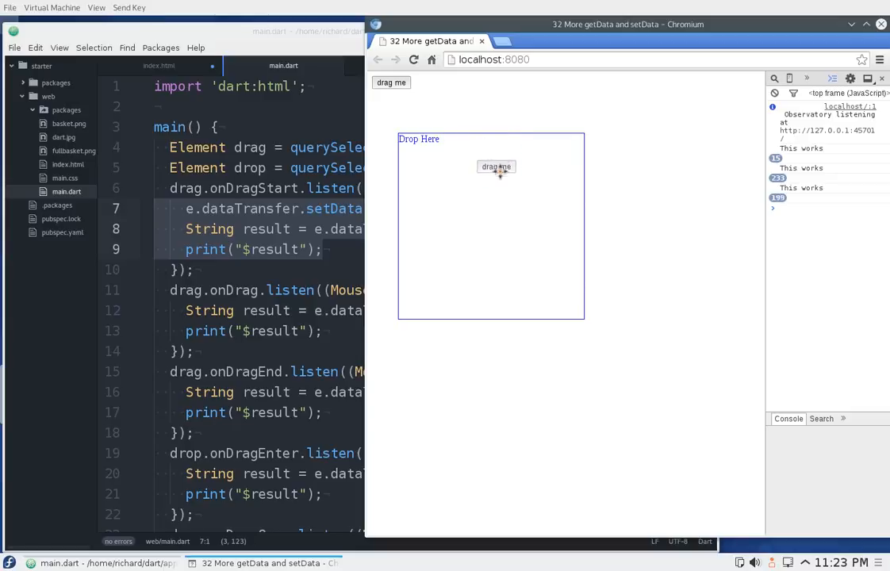
pyautogui.moveTo(496, 166); pyautogui.dragTo(500, 219)
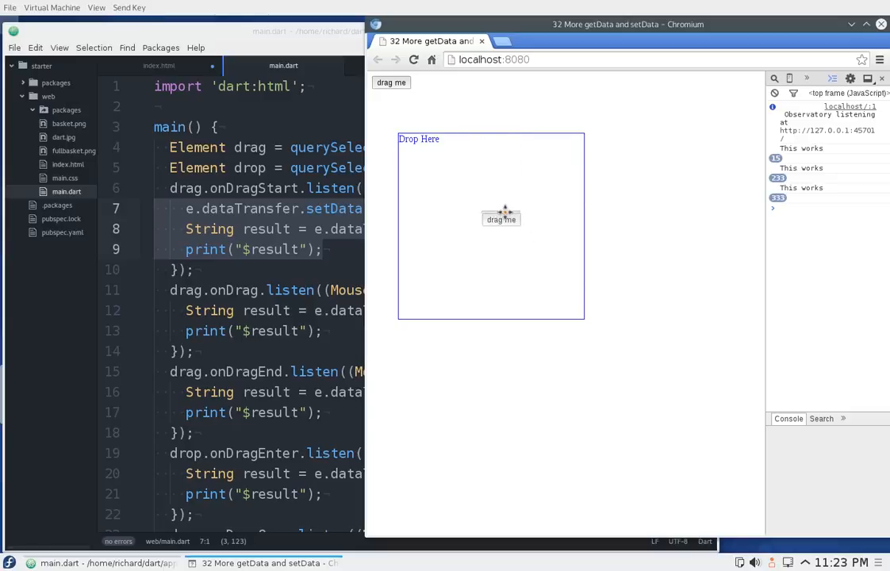
pyautogui.moveTo(501, 220); pyautogui.dragTo(622, 209)
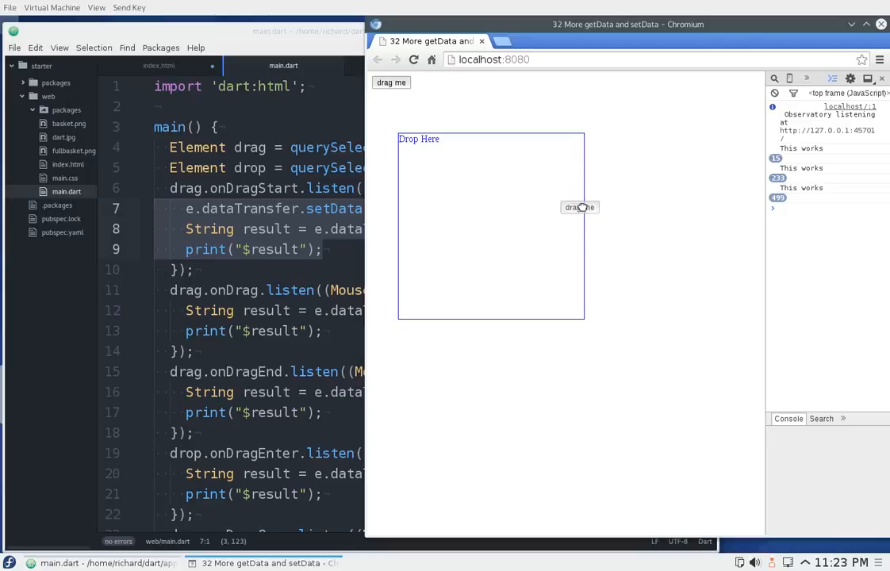
pyautogui.moveTo(579, 207); pyautogui.dragTo(527, 198)
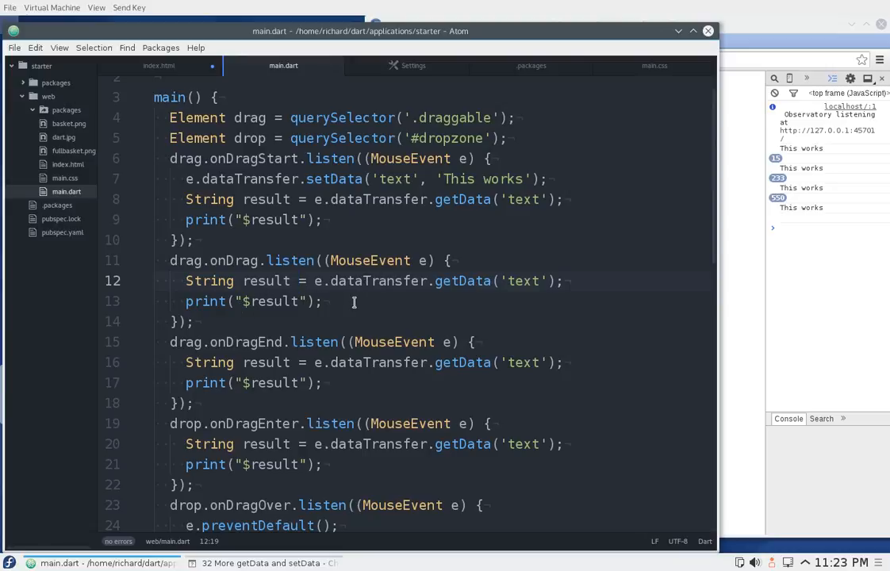
pyautogui.scroll(-3)
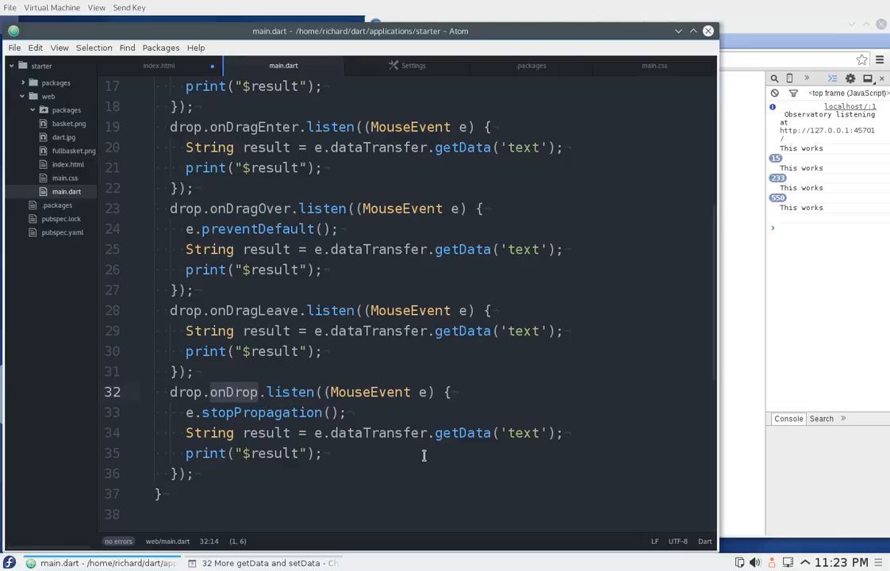
pyautogui.moveTo(411, 463)
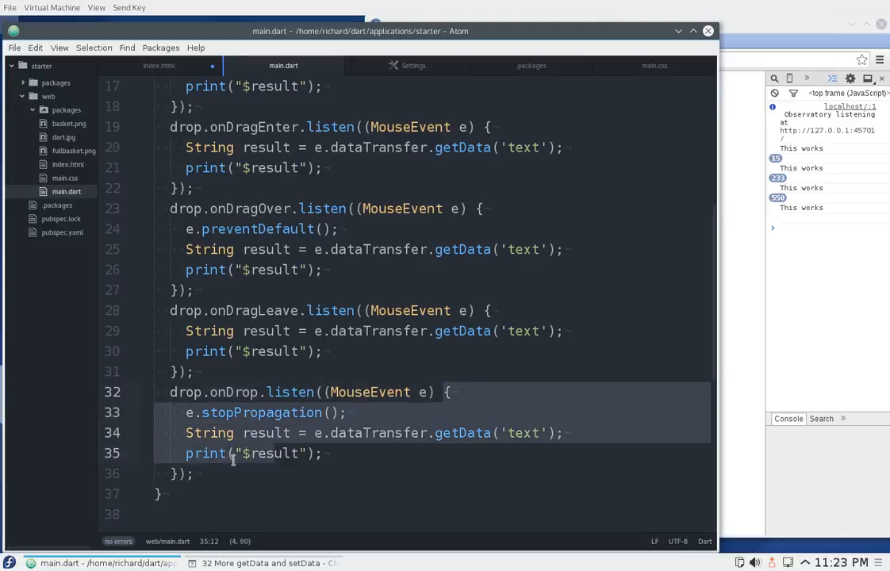
pyautogui.click(244, 473)
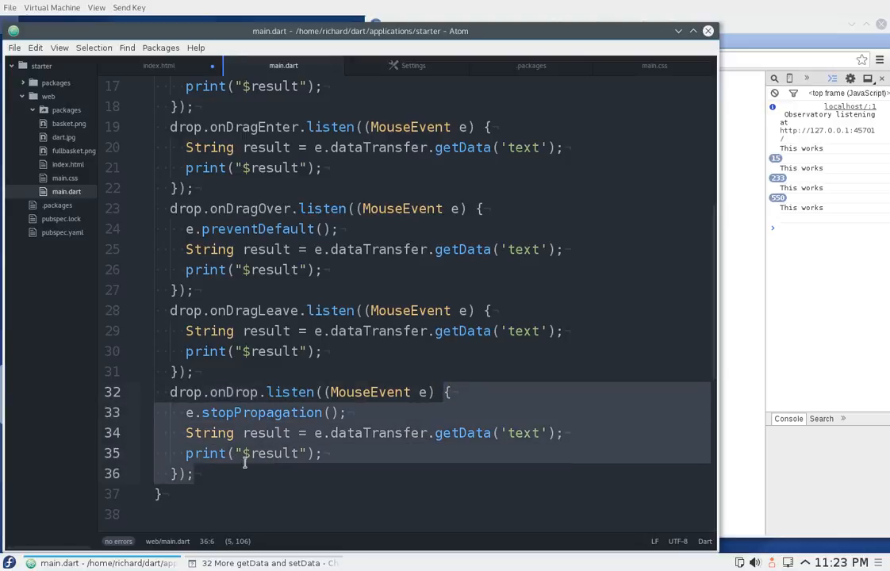
pyautogui.scroll(3)
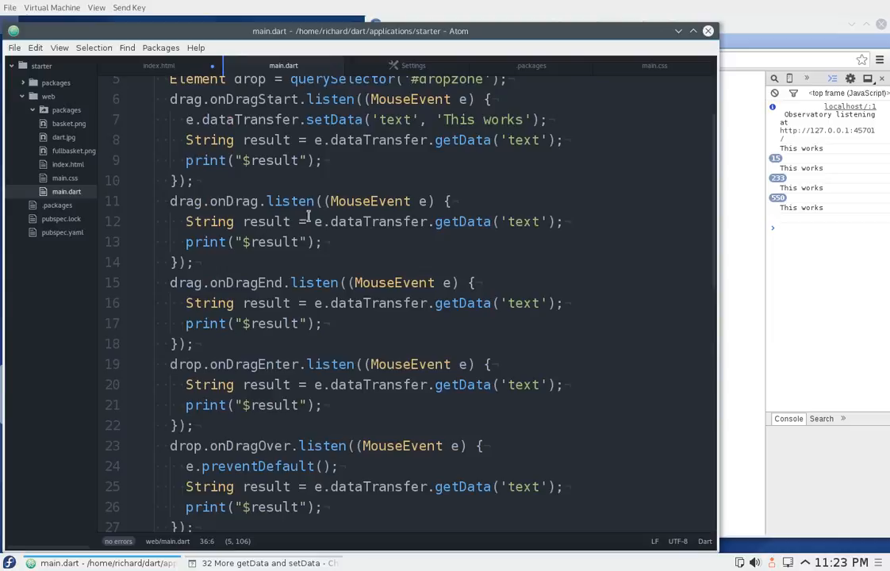
pyautogui.scroll(3)
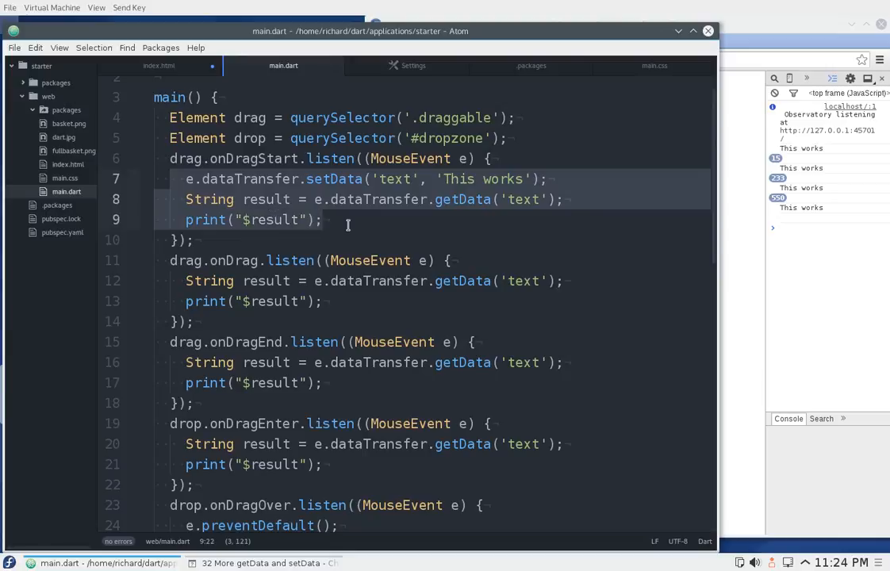
pyautogui.click(186, 178)
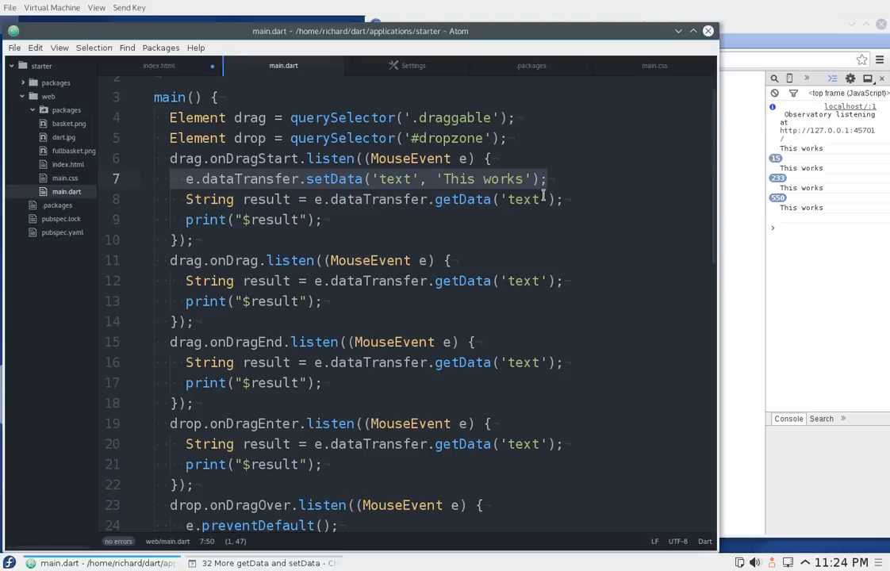
pyautogui.scroll(-3)
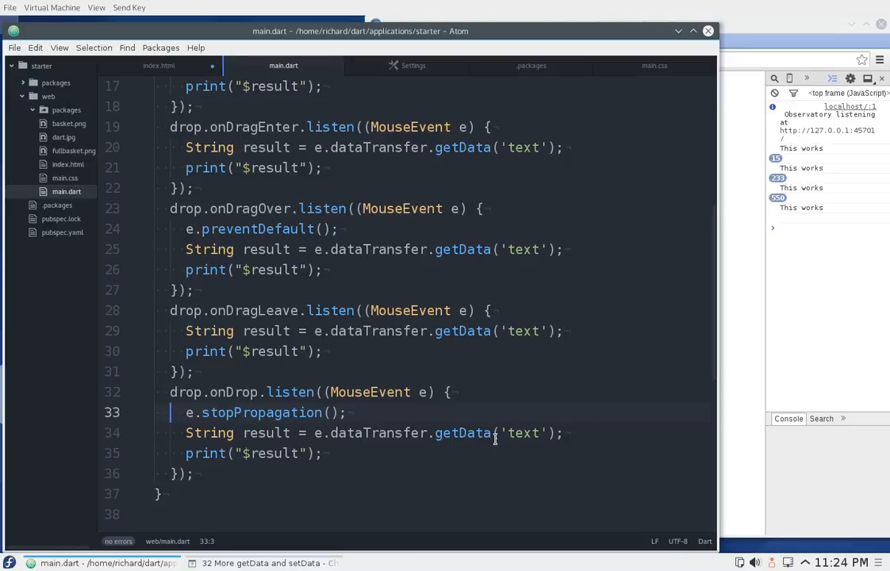
pyautogui.scroll(3)
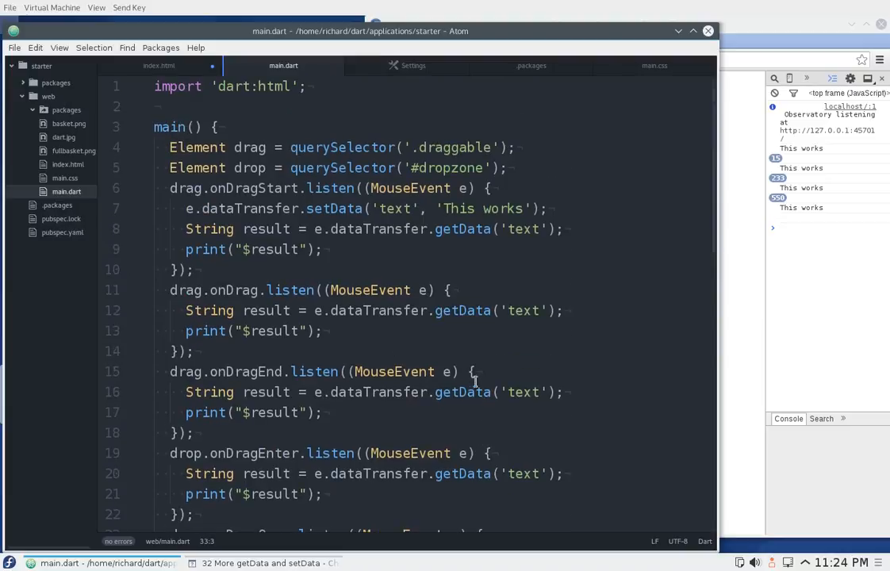
pyautogui.scroll(-3)
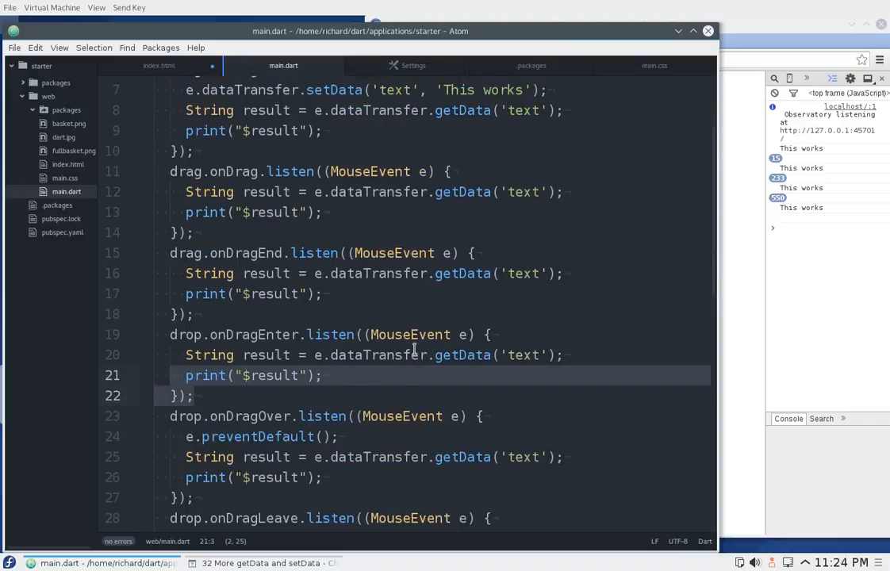
pyautogui.moveTo(470, 364)
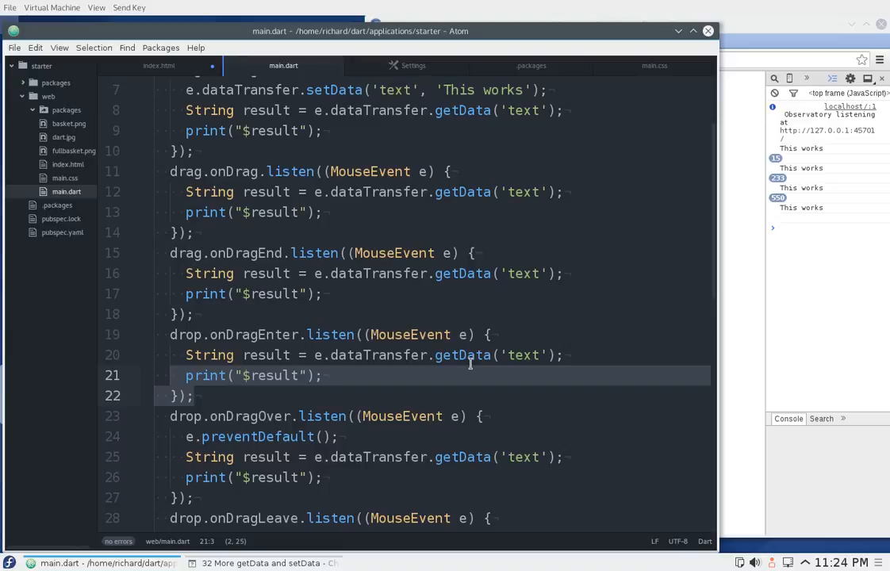
pyautogui.moveTo(440, 477)
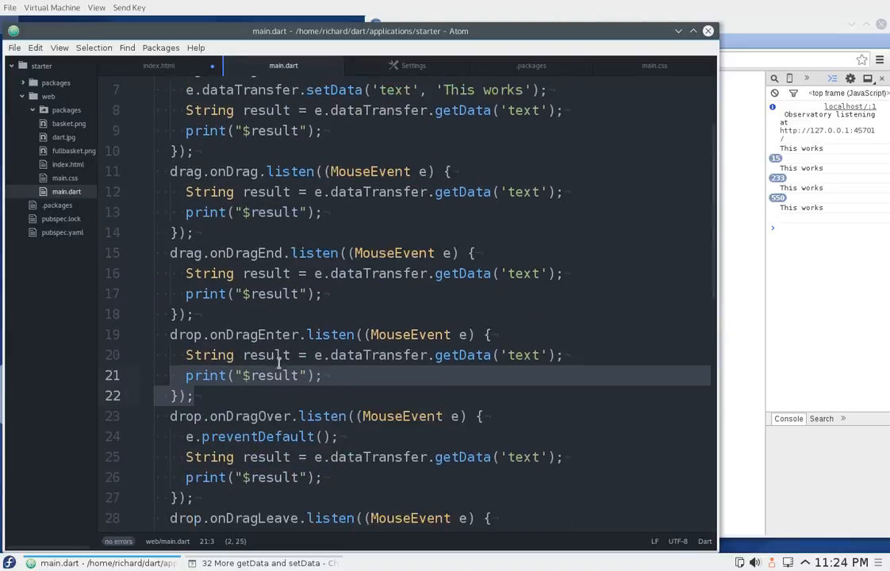
pyautogui.scroll(3)
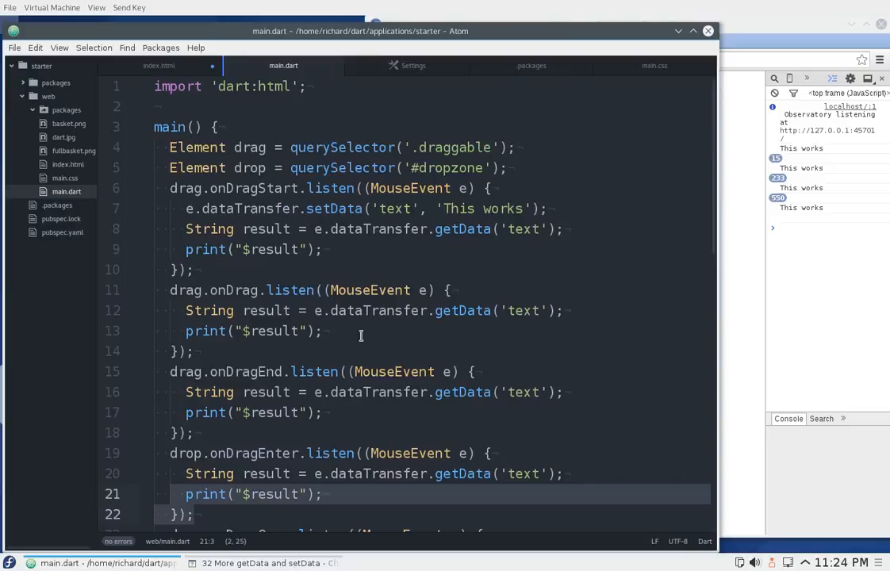
pyautogui.moveTo(395, 310)
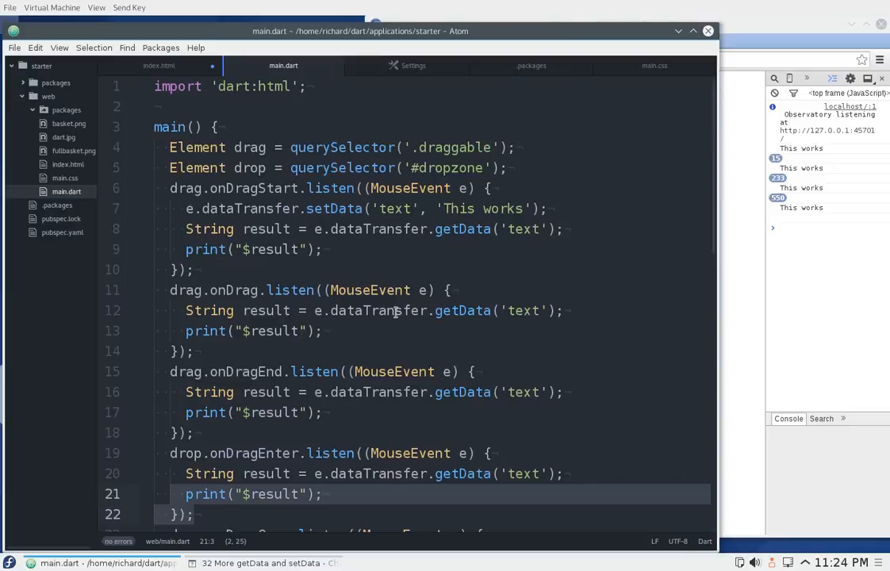
pyautogui.scroll(-3)
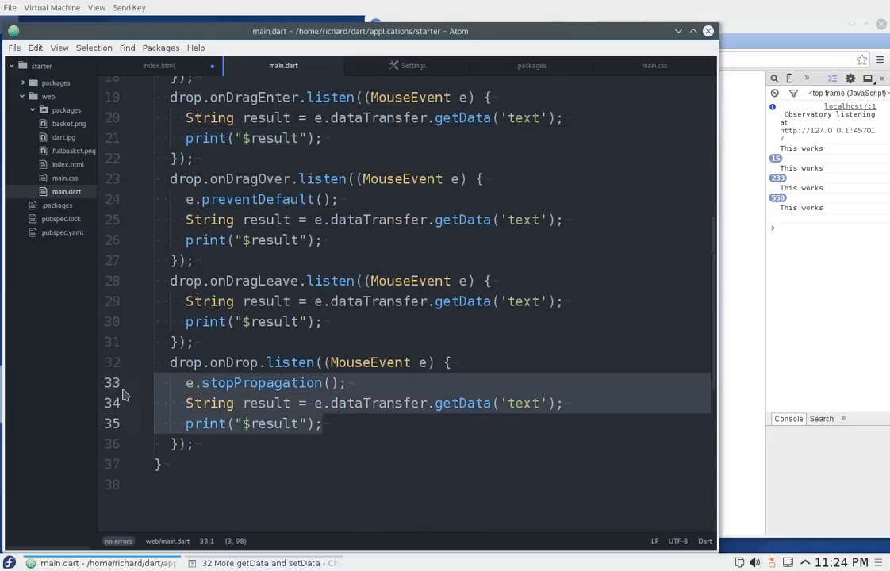